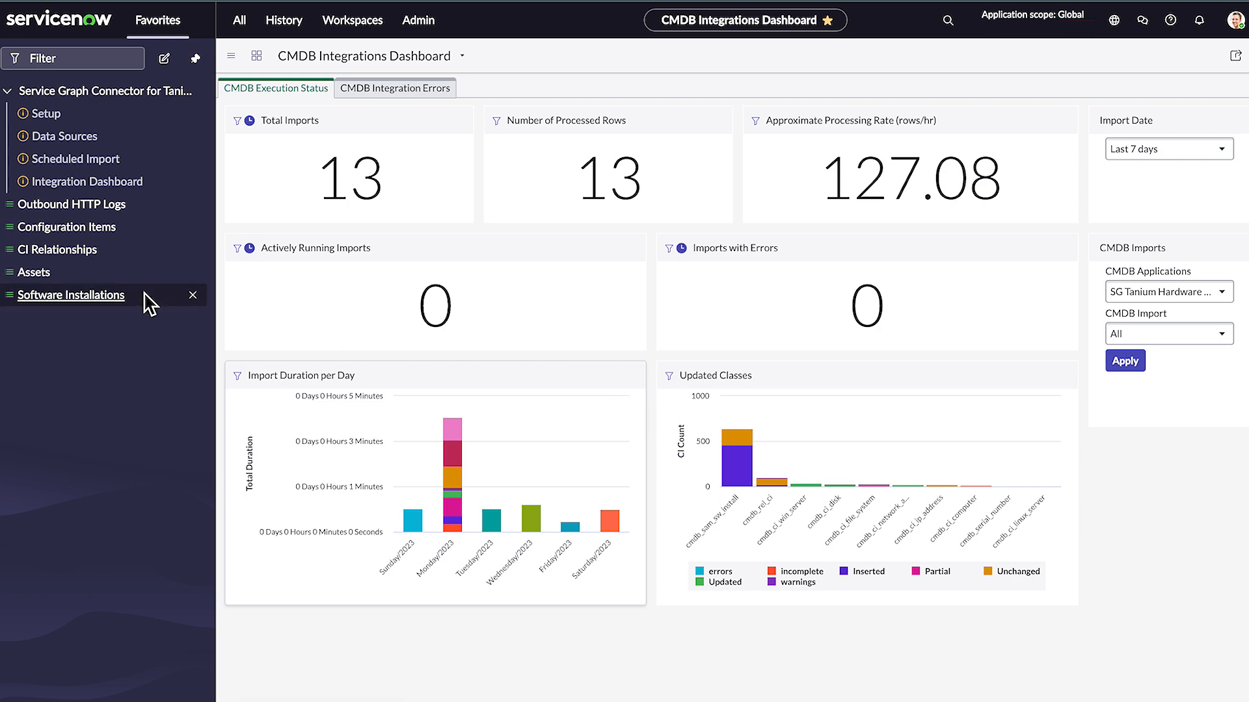
# - Open Software Asset Workspace's overview from the Favorites navigator
pyautogui.click(71, 296)
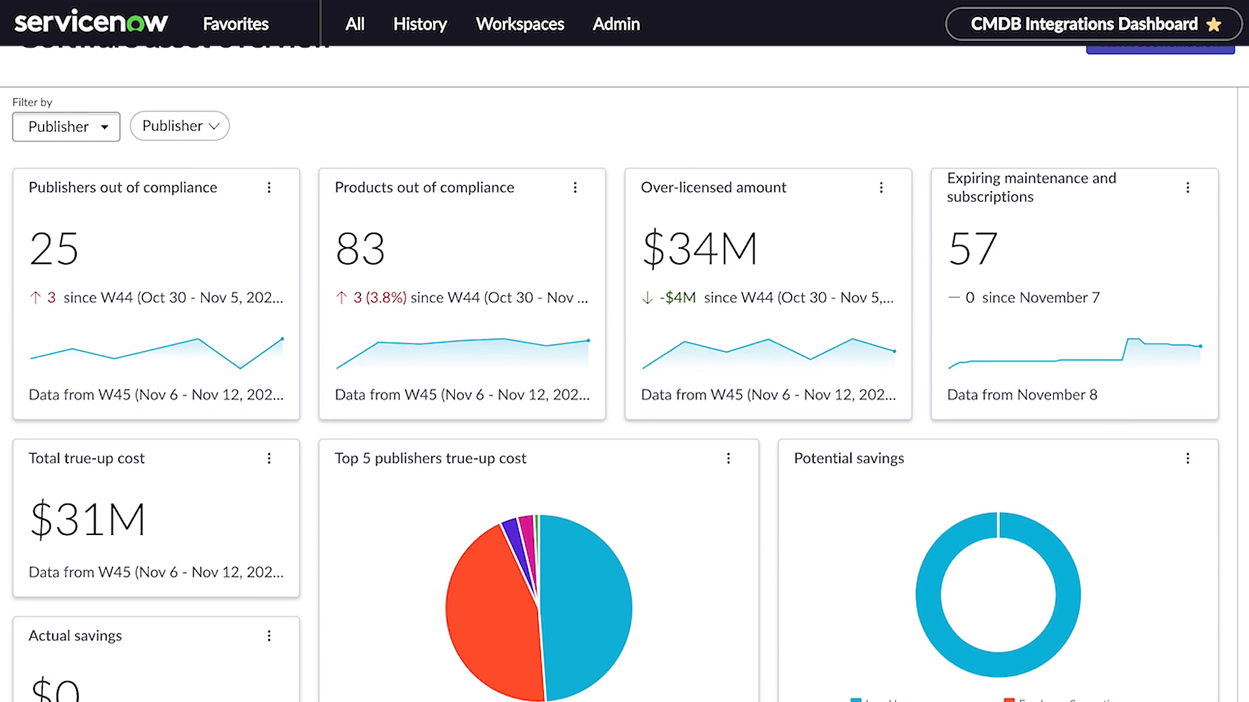
# - Scroll the overview and run a new software reconciliation
pyautogui.scroll(-3)
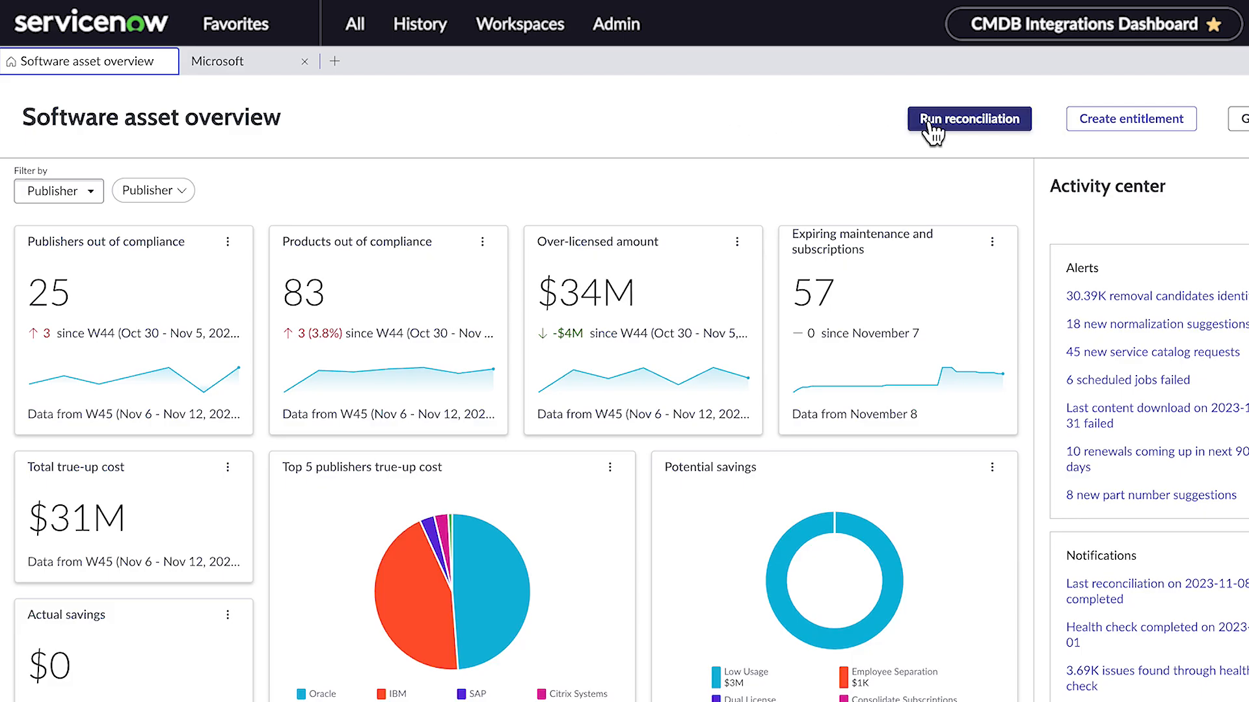
pyautogui.click(968, 118)
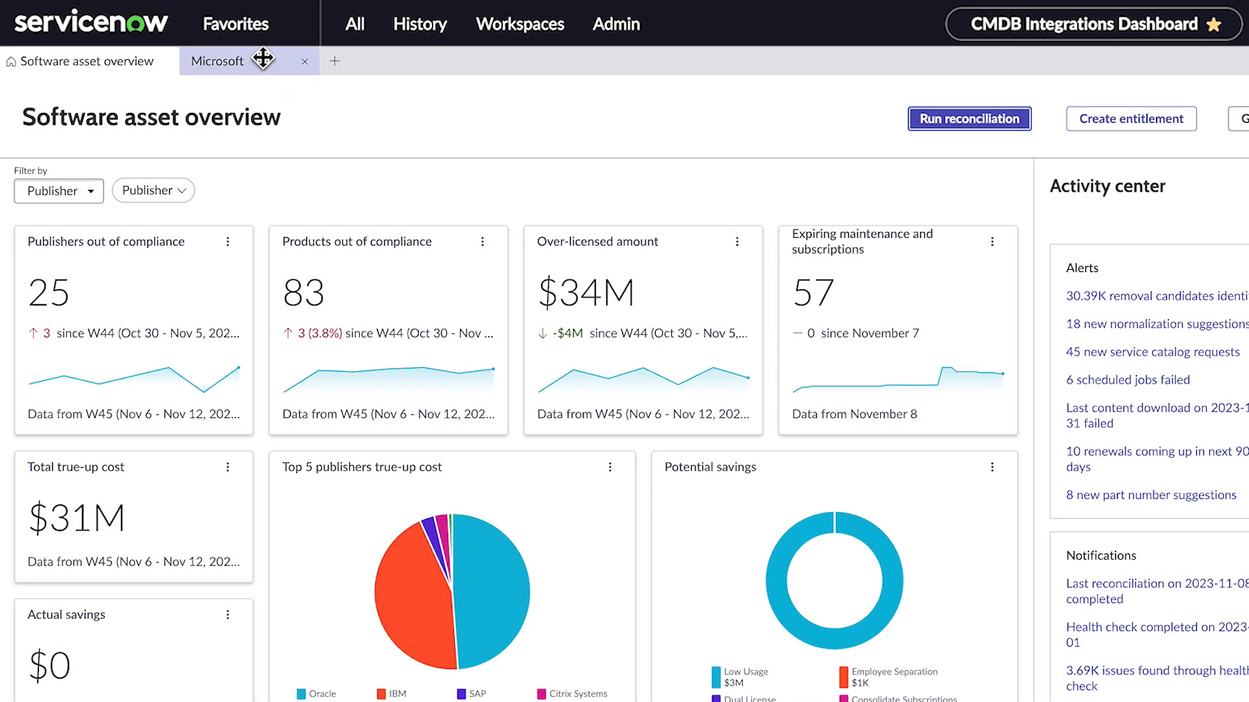
# - Show License Metric Results for Microsoft Project 2016 Professional: 120 owned, 156 required, -36 available
pyautogui.click(217, 61)
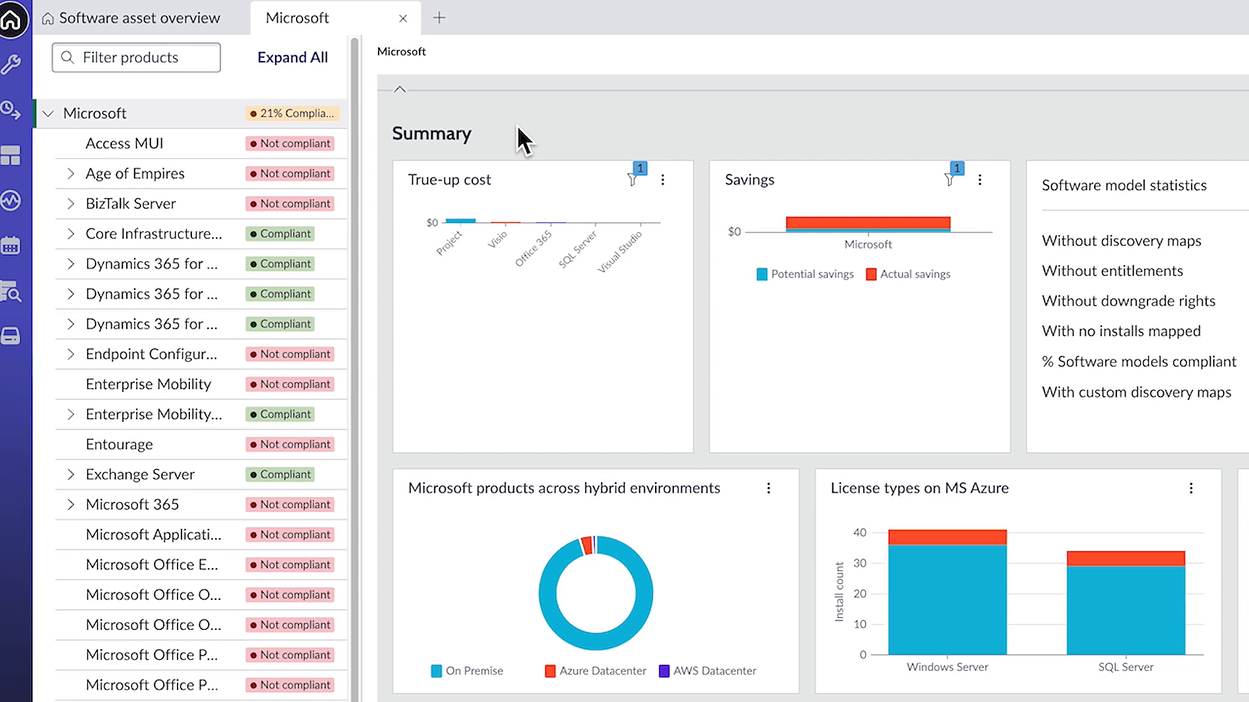
pyautogui.hscroll(3)
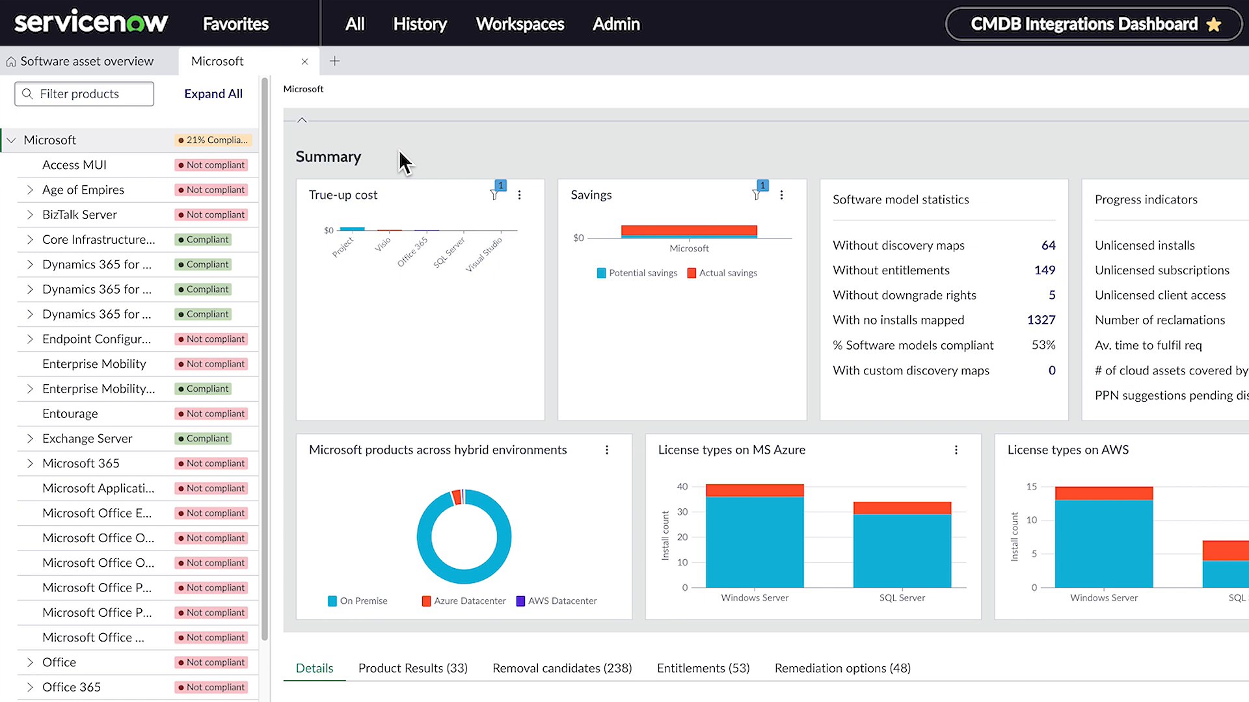
pyautogui.scroll(-3)
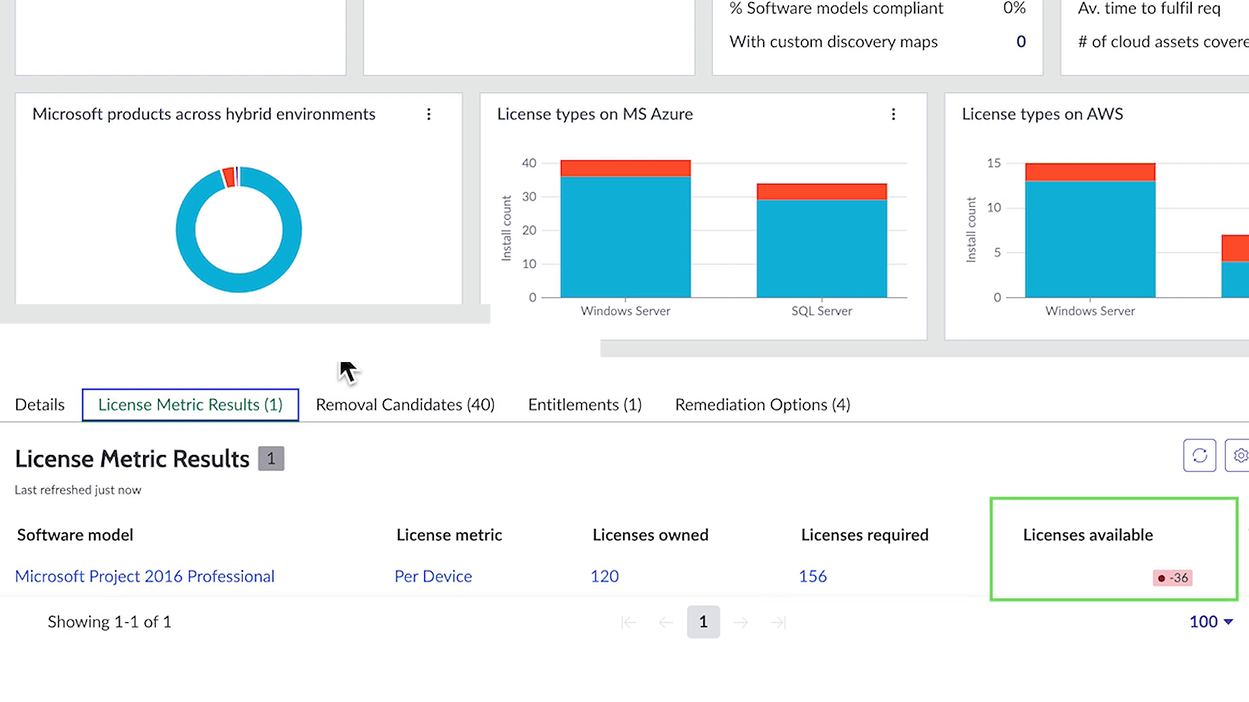
# - Show the Remediation Options (4) tab, including Purchase Rights at $42,767.64
pyautogui.click(760, 404)
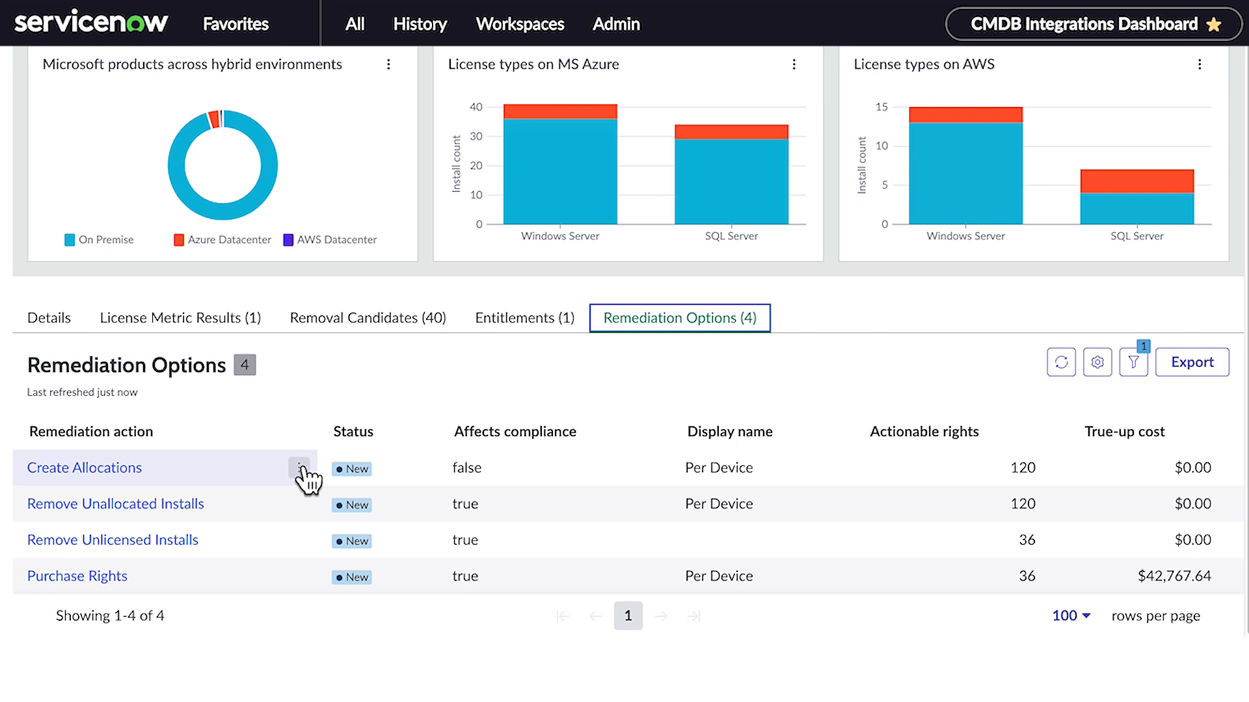
# - Filter out Create Allocations and Remove Unallocated Installs from the remediation options
pyautogui.click(298, 468)
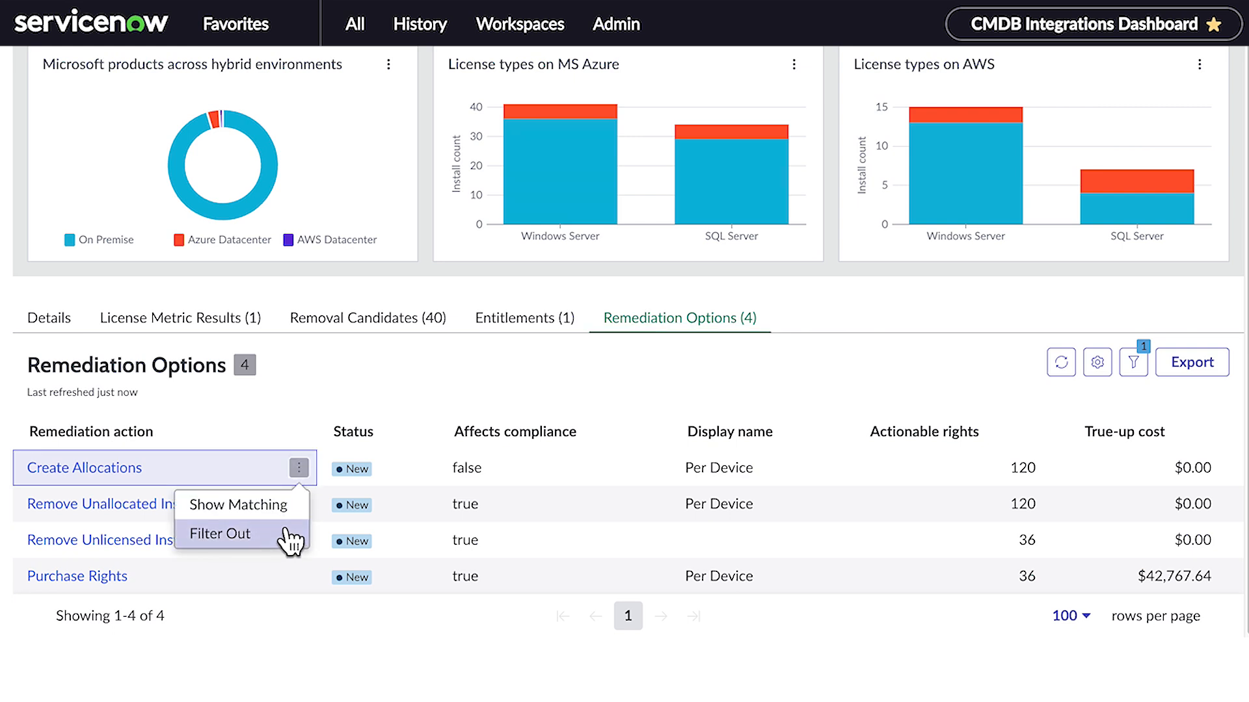
pyautogui.click(221, 534)
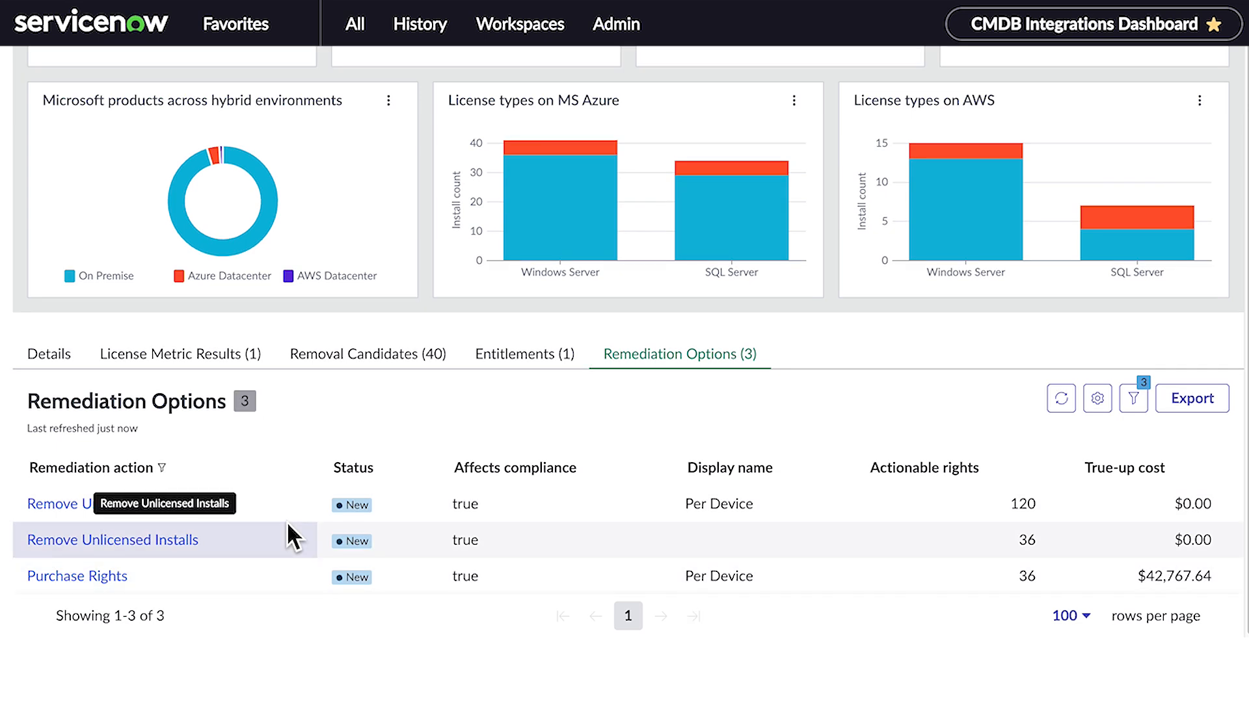
pyautogui.click(298, 503)
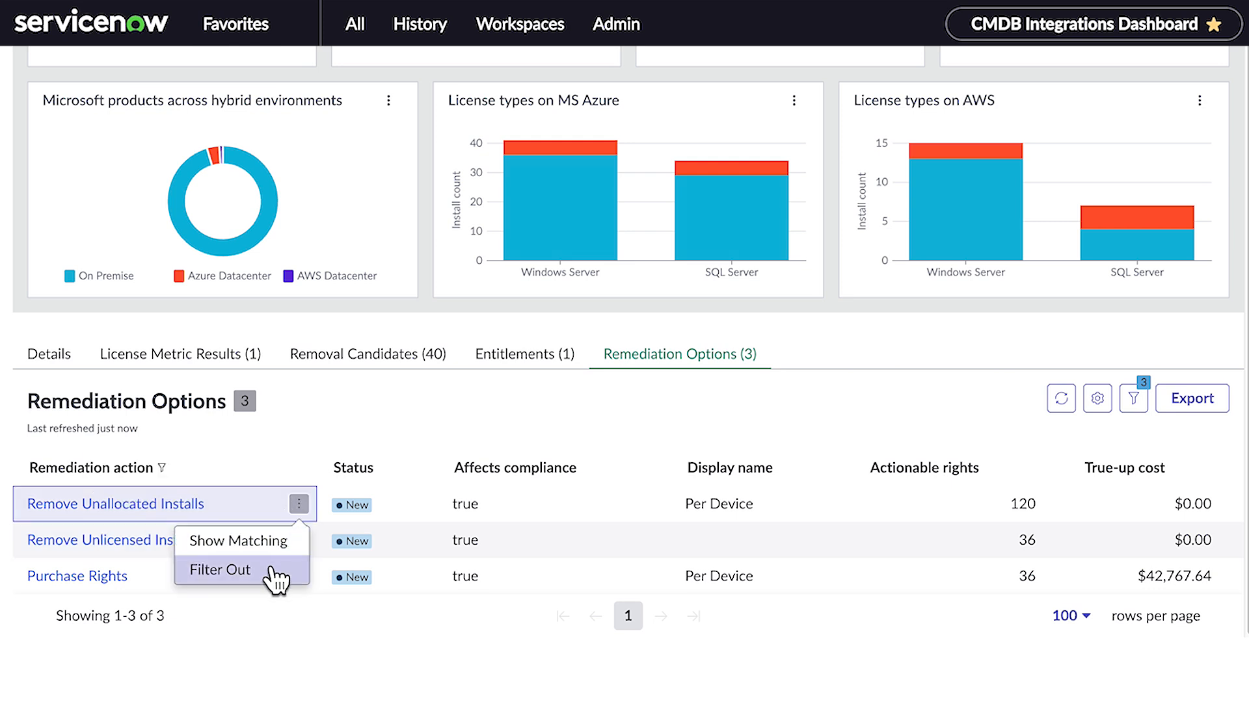
pyautogui.click(220, 570)
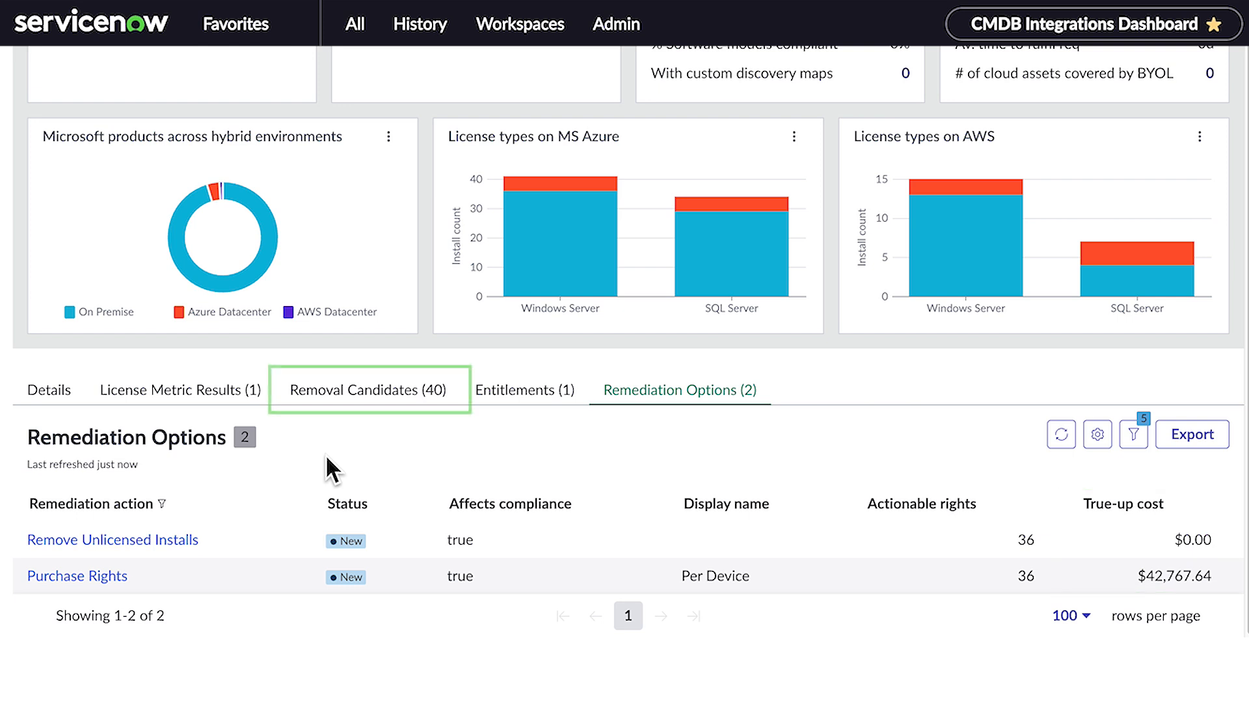
# - Scroll through the Removal Candidates (40) list for Project Professional 2016
pyautogui.click(367, 390)
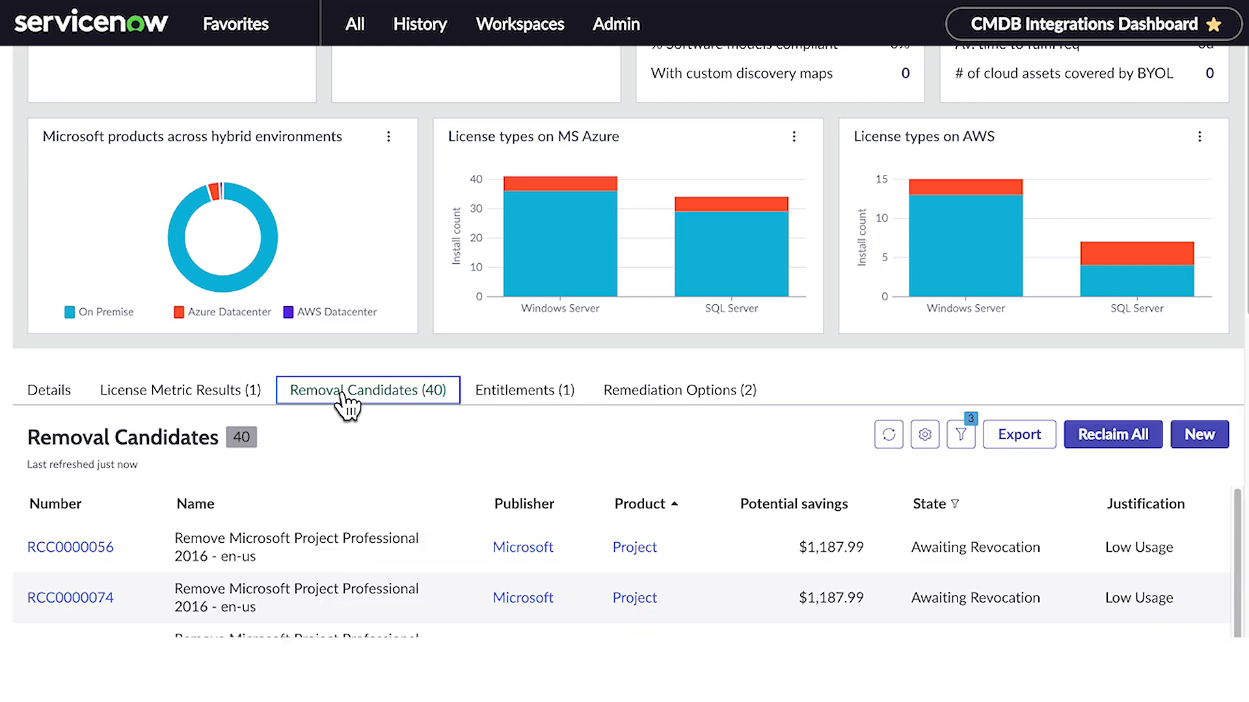
pyautogui.scroll(-3)
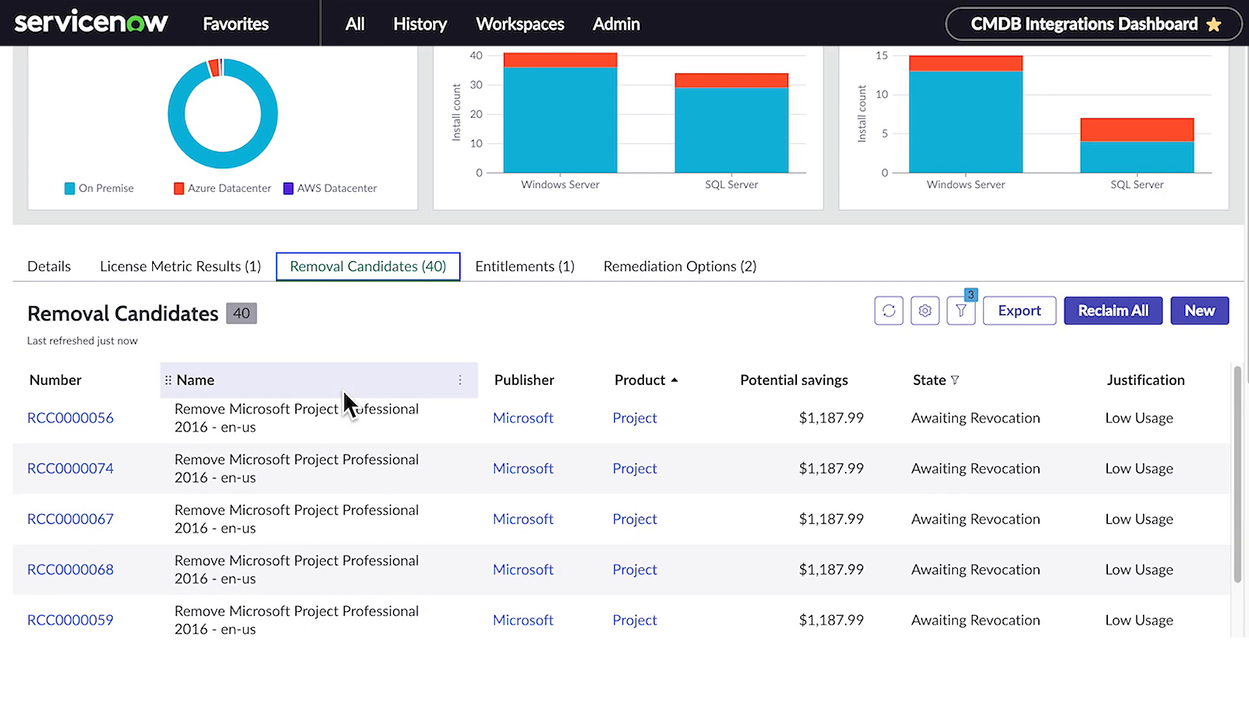
pyautogui.scroll(-3)
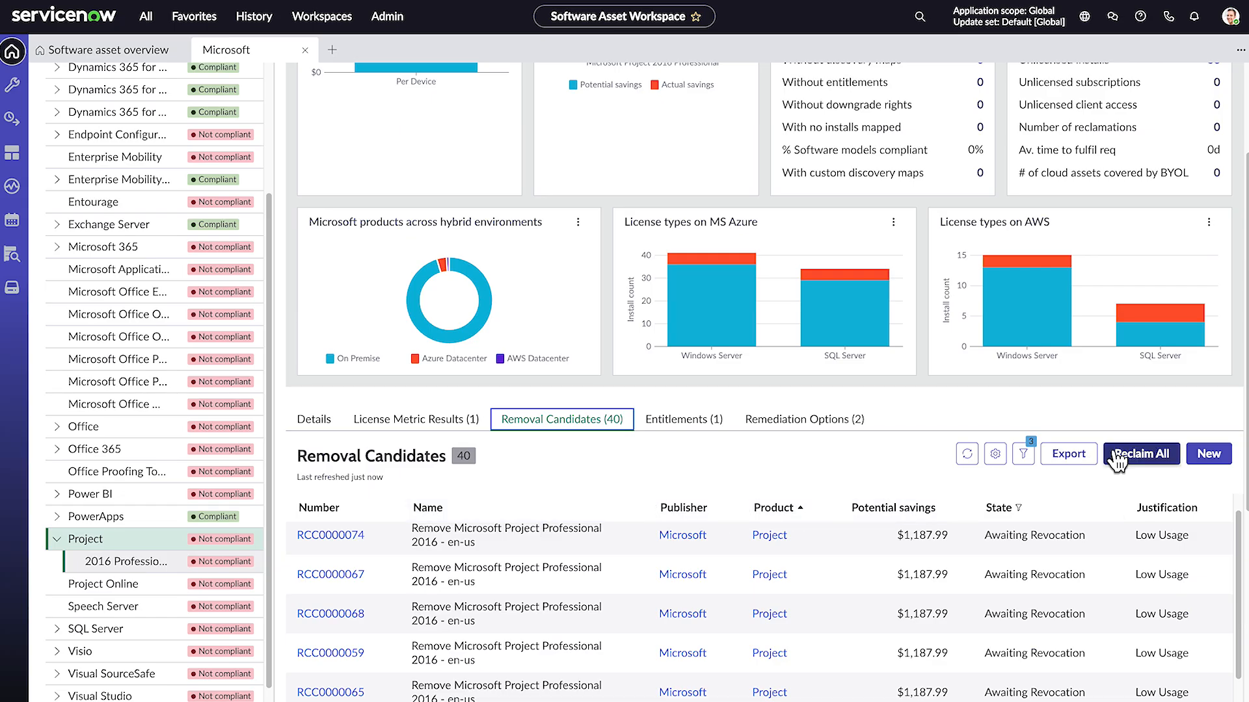
# - Reclaim all Project 2016 removal candidates and return to the Software asset overview
pyautogui.click(1139, 454)
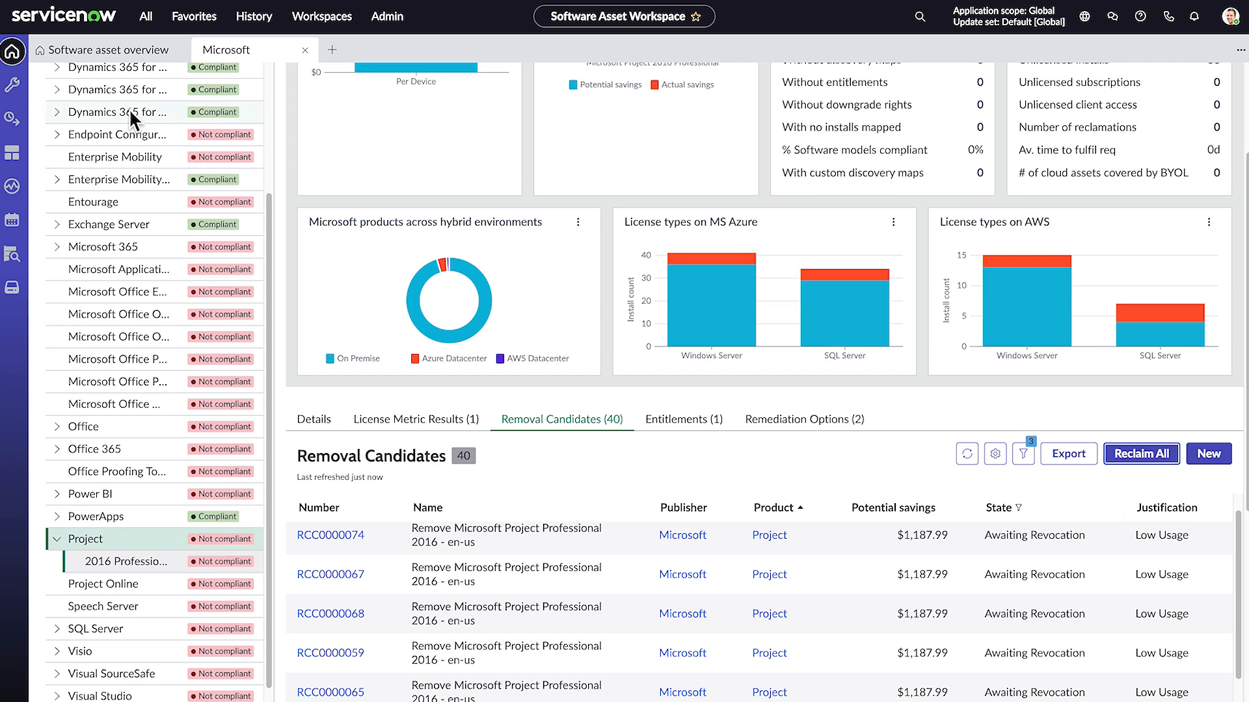
pyautogui.click(103, 50)
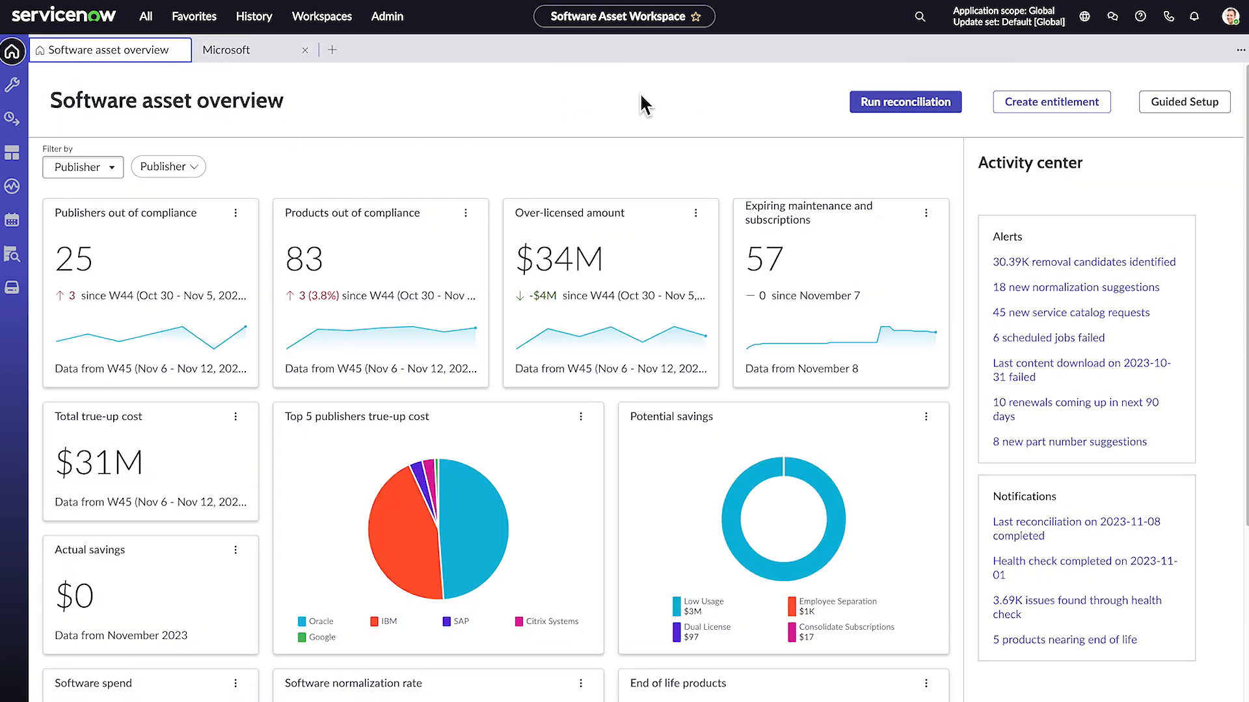